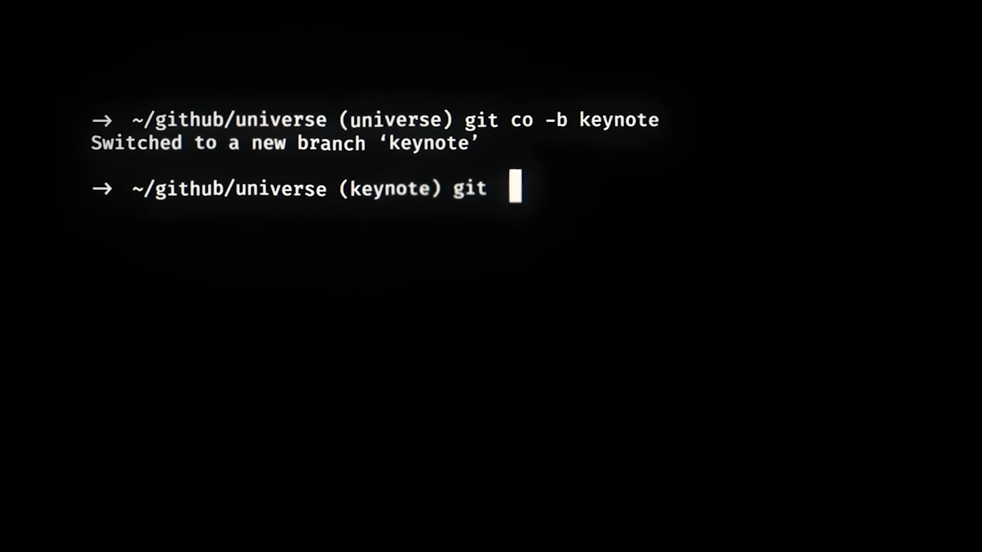
type("push origin keynote")
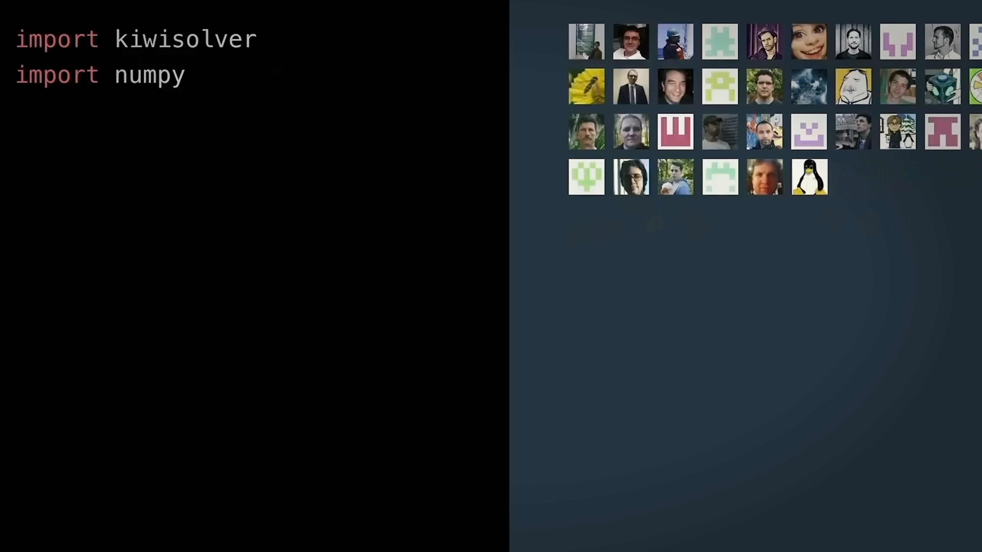
scroll("down", 3)
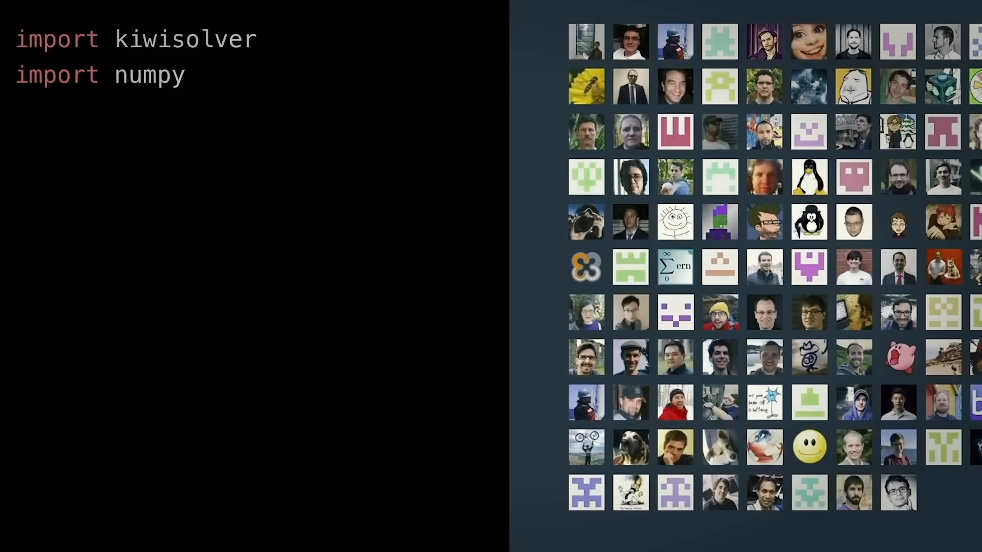
type("import matplotlib")
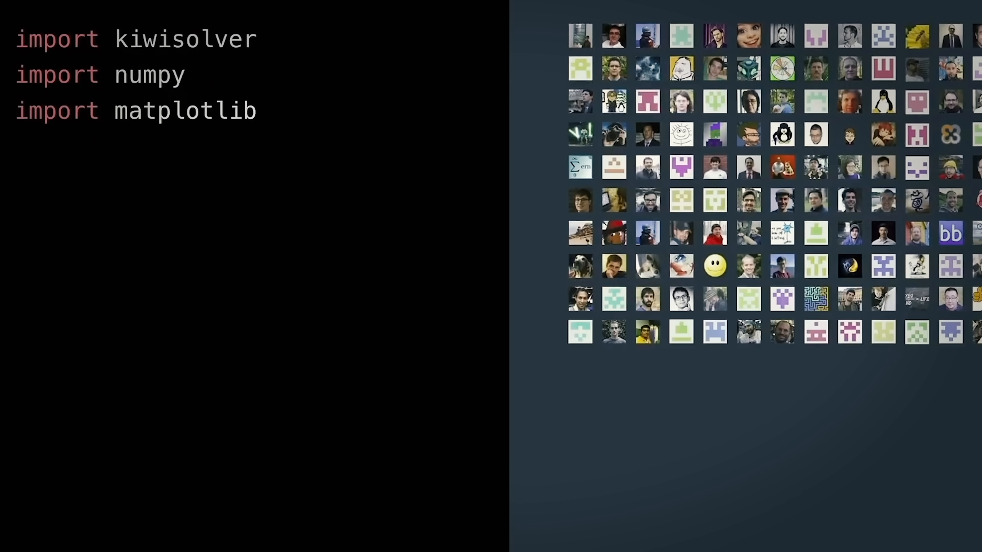